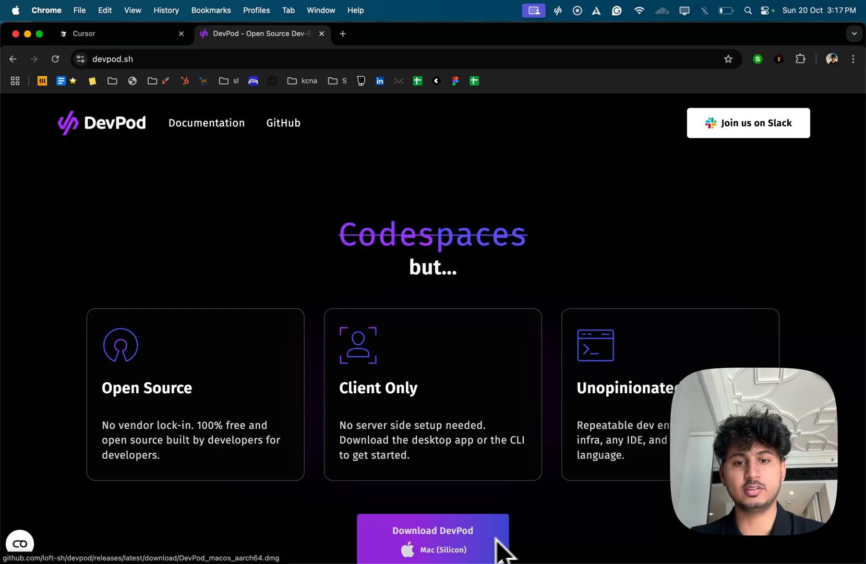
pyautogui.moveTo(483, 463)
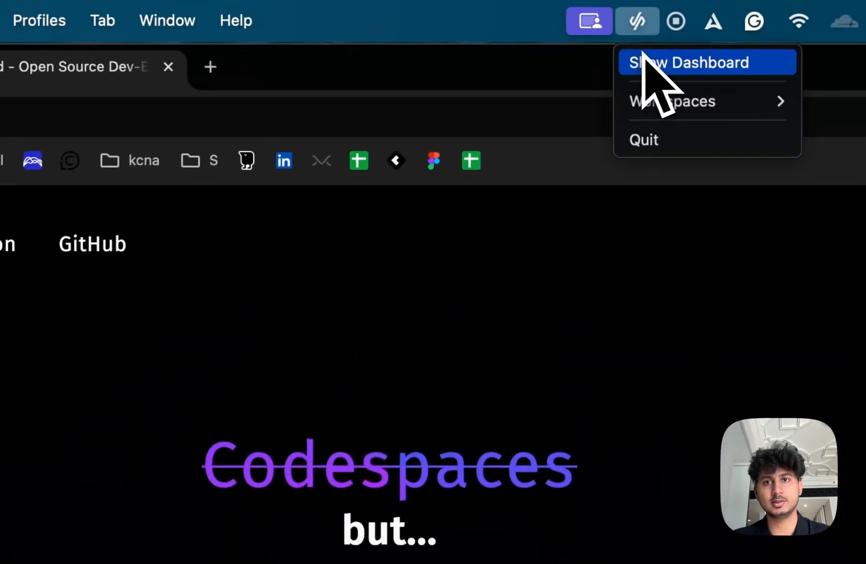
# Step: Show the DevPod dashboard from the menu-bar icon, with no workspaces listed
pyautogui.click(683, 62)
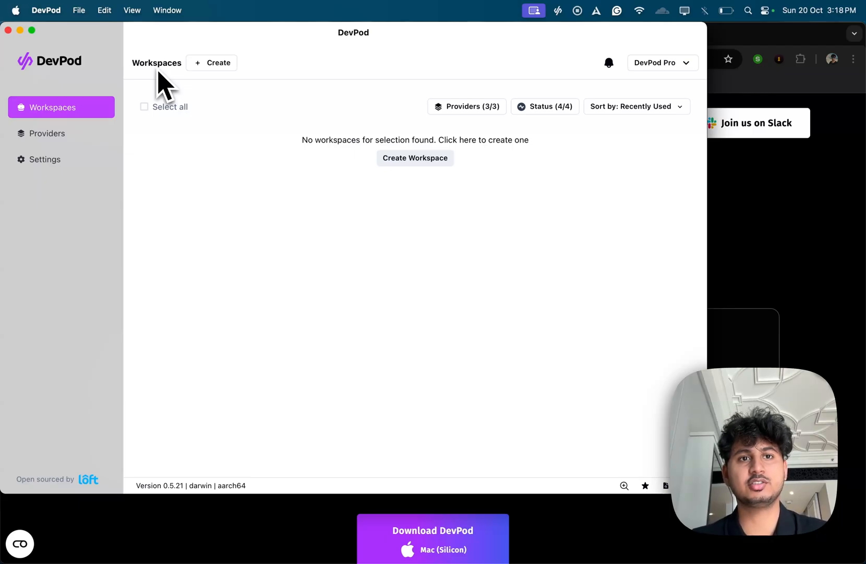
# Step: Start a new workspace from the Python quickstart example and browse the available providers
pyautogui.click(415, 157)
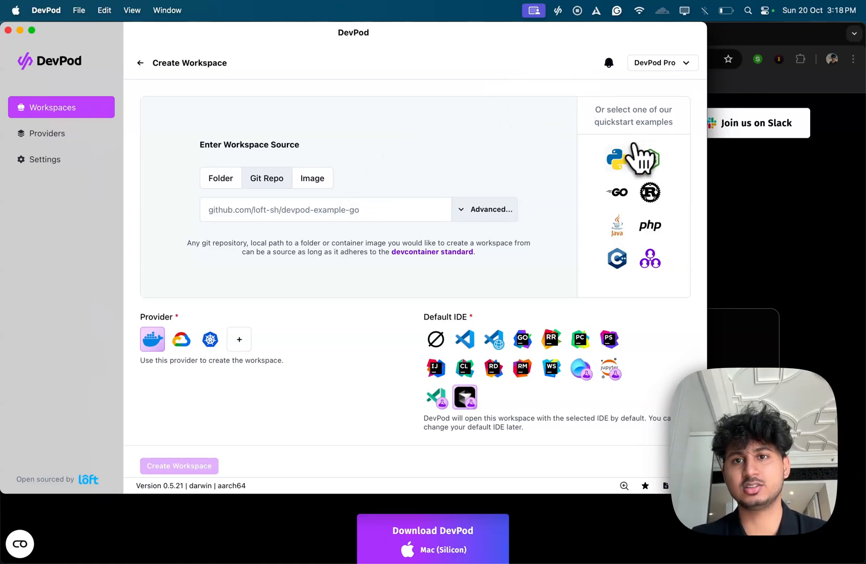
pyautogui.moveTo(617, 158)
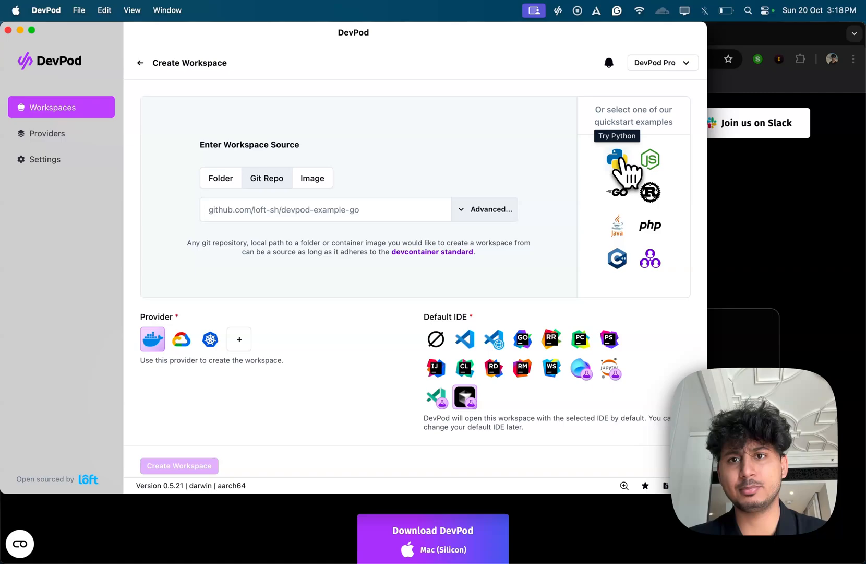
pyautogui.click(617, 157)
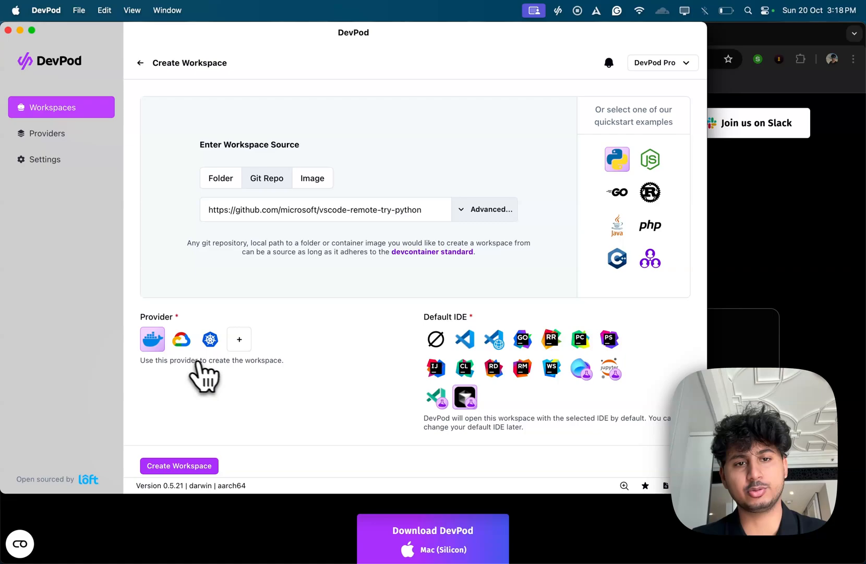
pyautogui.moveTo(241, 369)
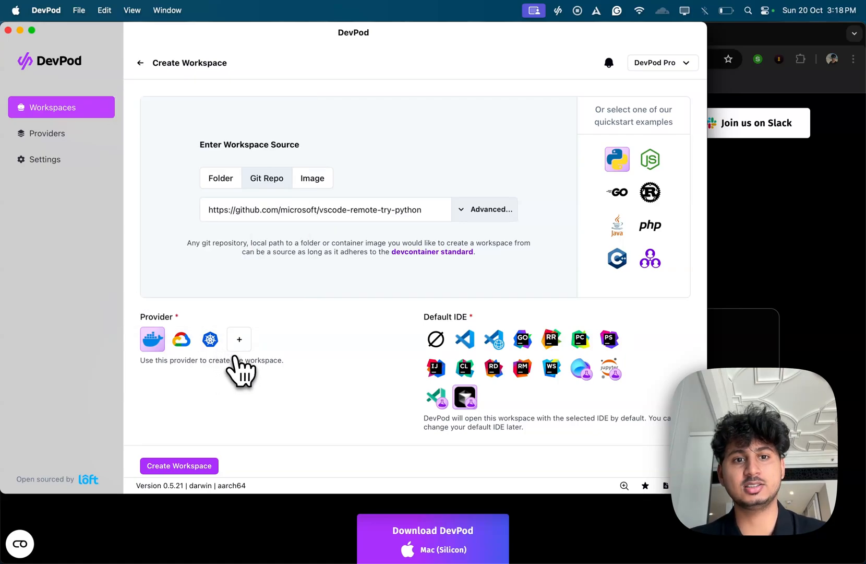
pyautogui.click(239, 339)
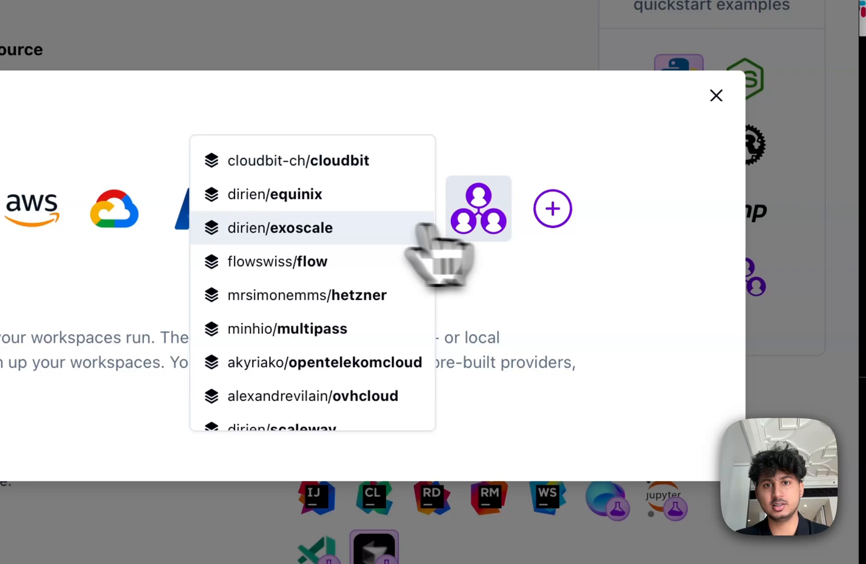
pyautogui.scroll(-3)
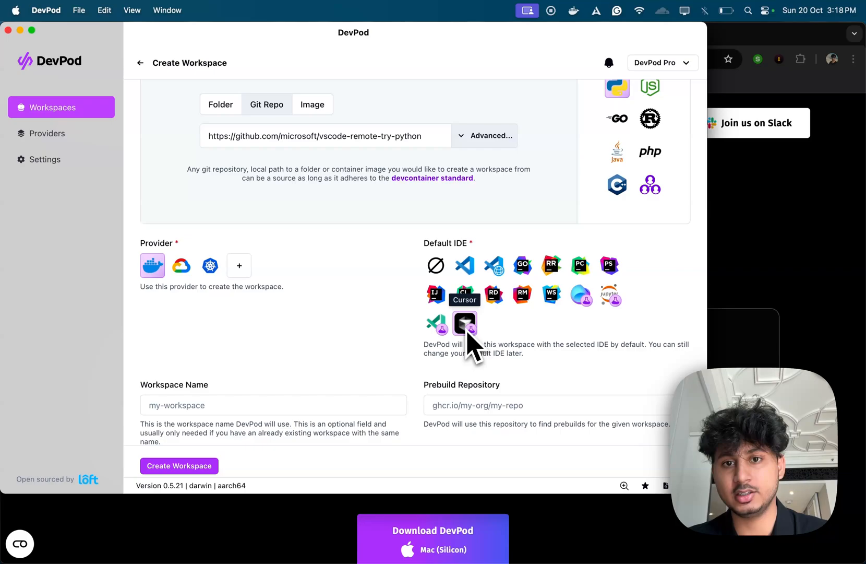
# Step: Choose Cursor as the default IDE and re-select the Python quickstart repository
pyautogui.click(45, 159)
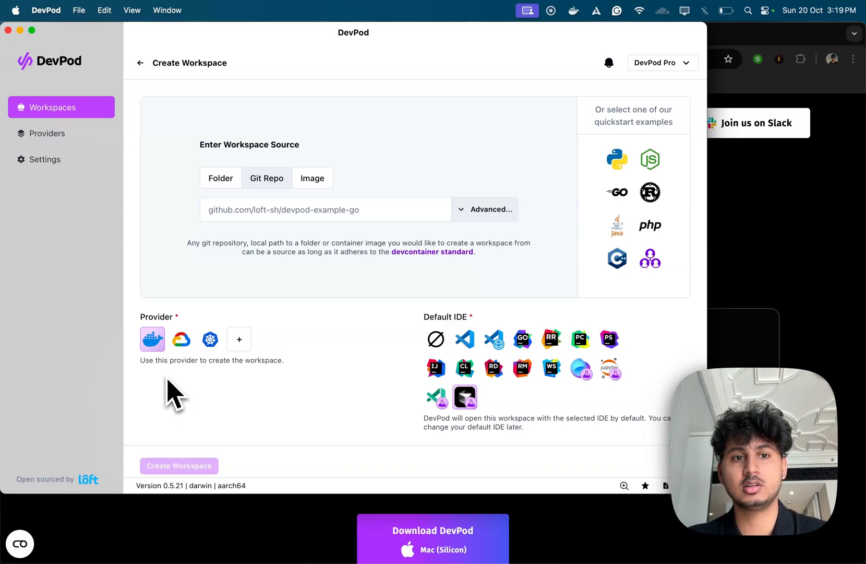
pyautogui.moveTo(435, 397)
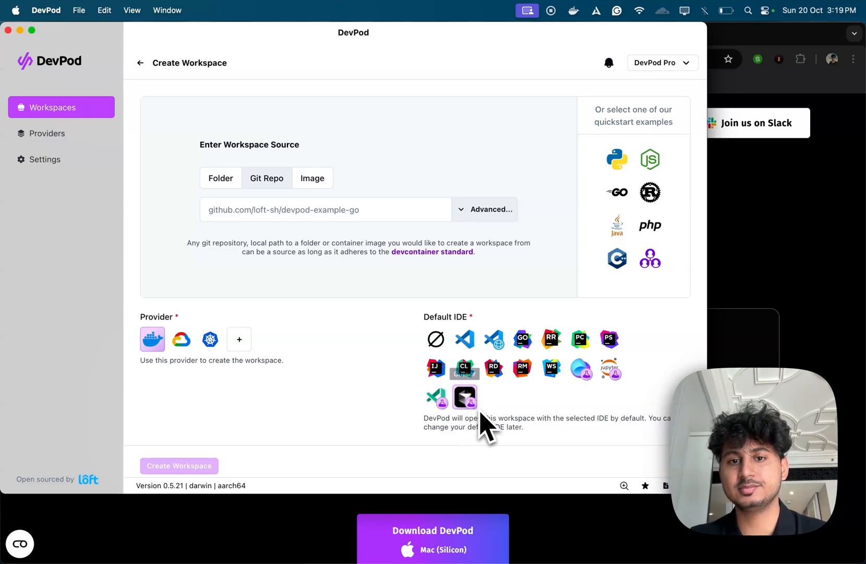
pyautogui.moveTo(345, 410)
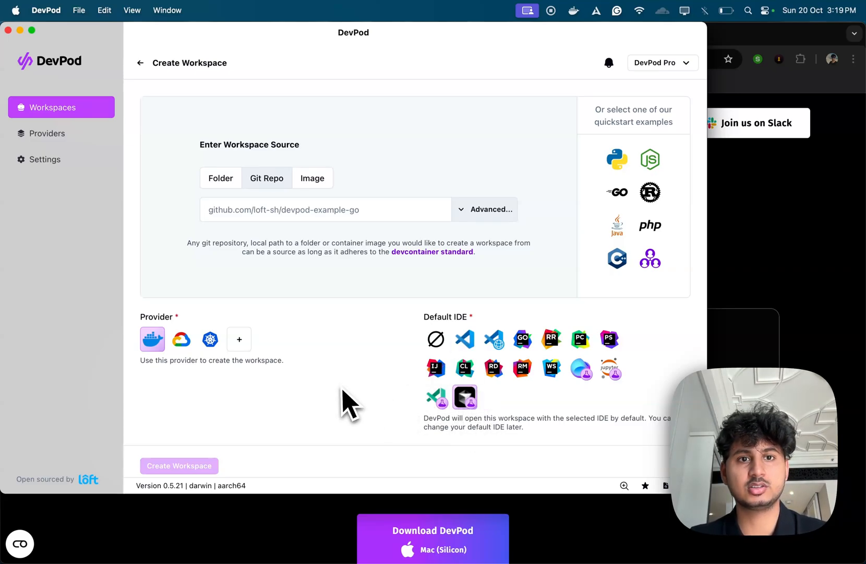
pyautogui.click(618, 159)
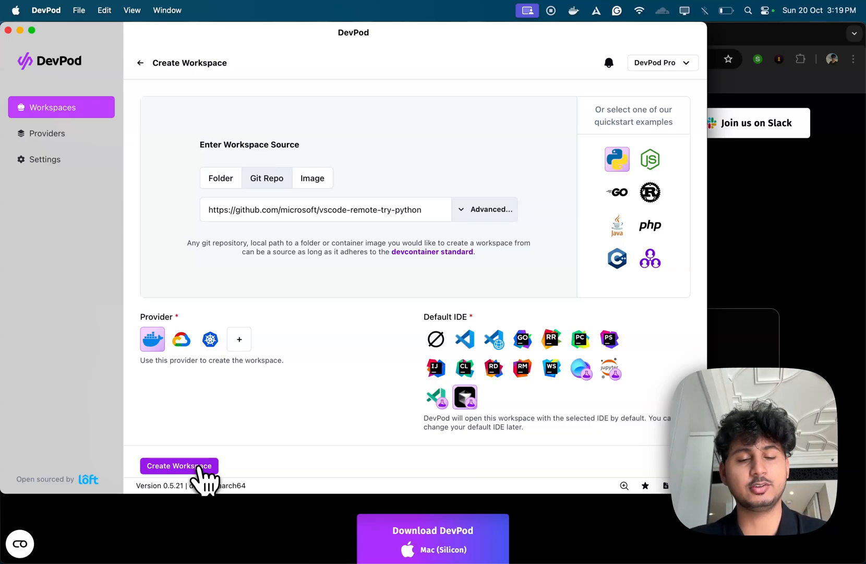
# Step: Create the Python workspace on Docker and let it build
pyautogui.click(179, 465)
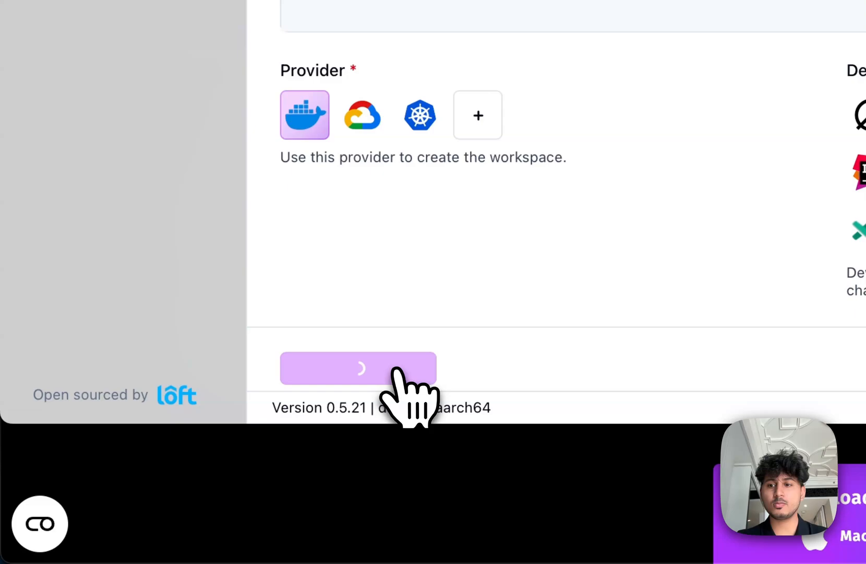
pyautogui.click(358, 368)
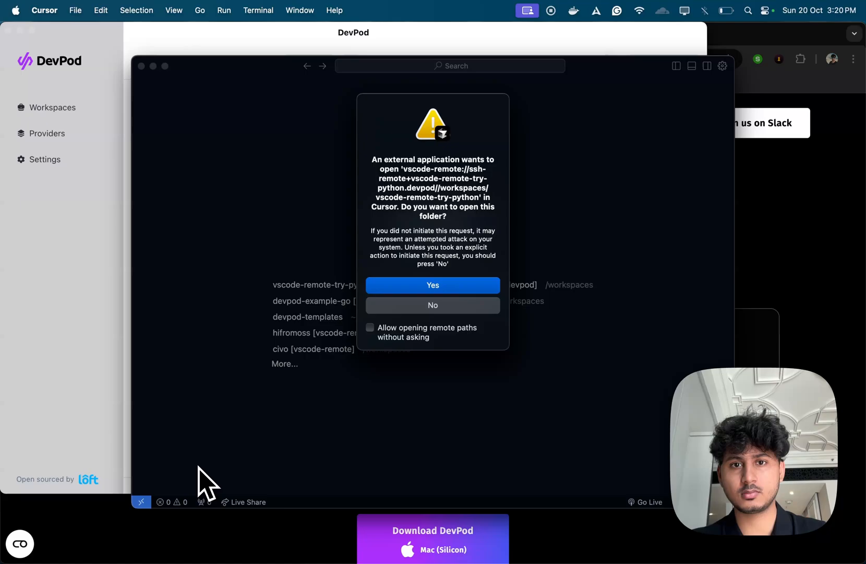
pyautogui.moveTo(318, 343)
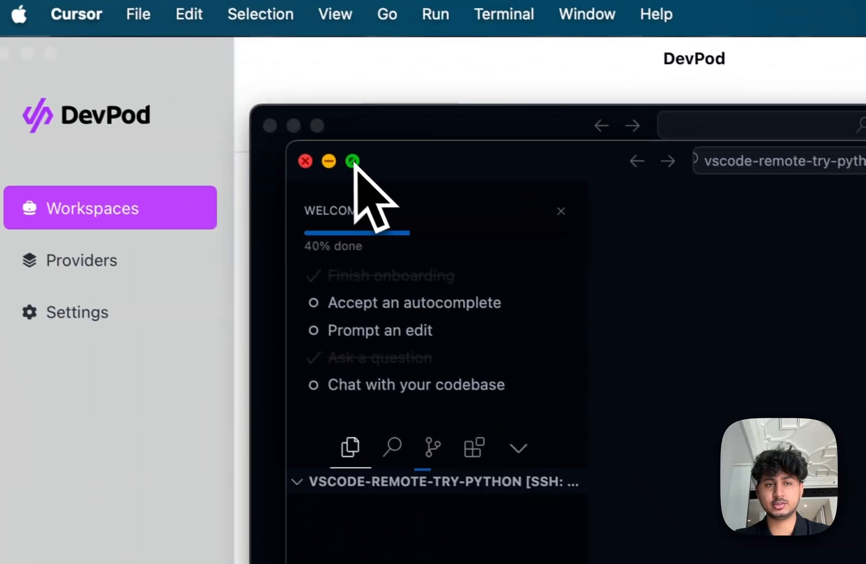
# Step: Maximize the Cursor window showing the vscode-remote-try-python project and terminal
pyautogui.click(353, 161)
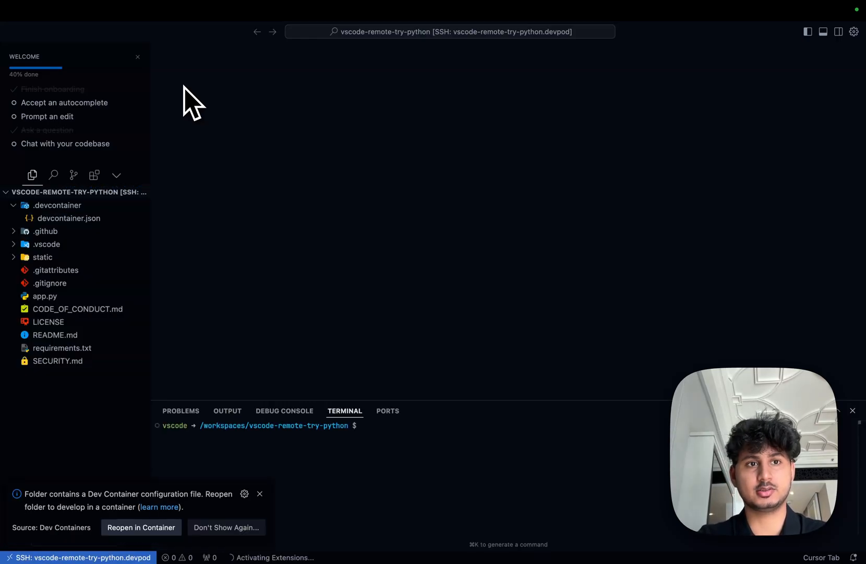
pyautogui.moveTo(290, 458)
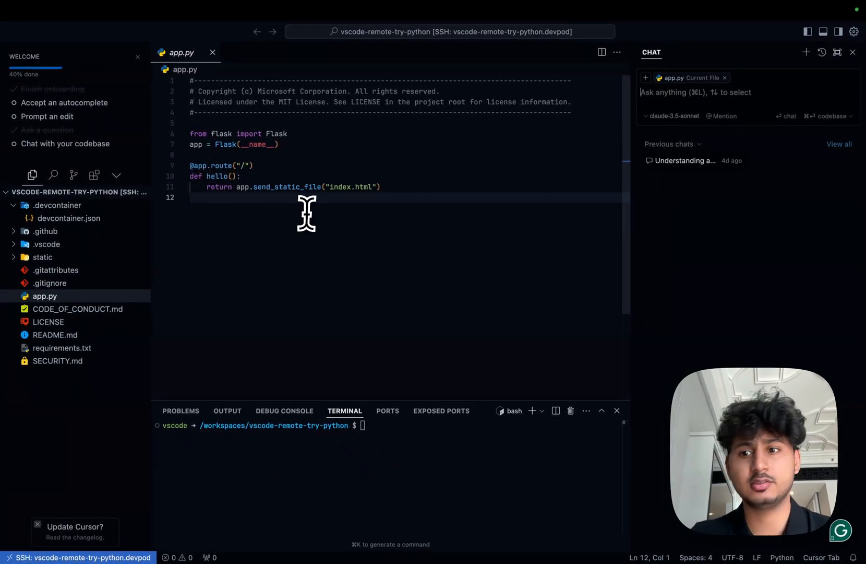
pyautogui.moveTo(283, 207)
pyautogui.write('what is the code doing')
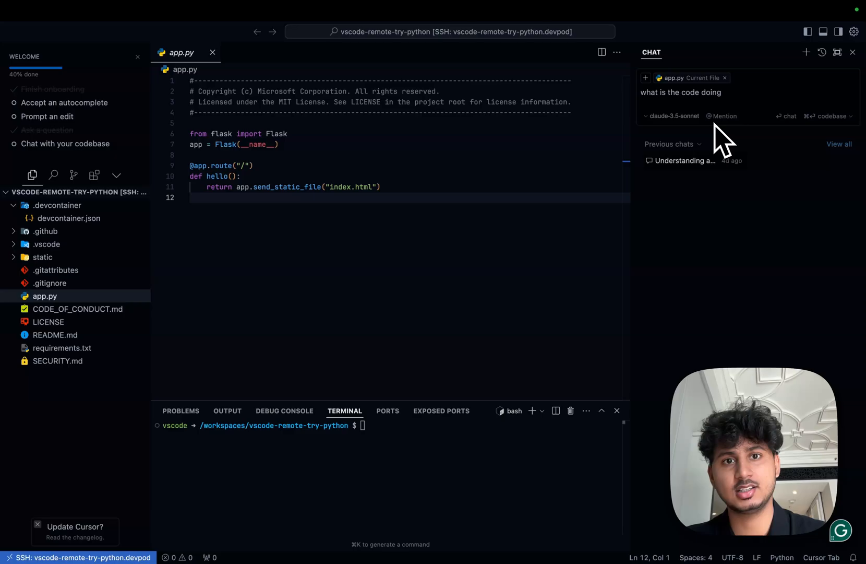
# Step: Ask Cursor chat what app.py does and to define it, then scroll through the Flask explanation
pyautogui.write('?')
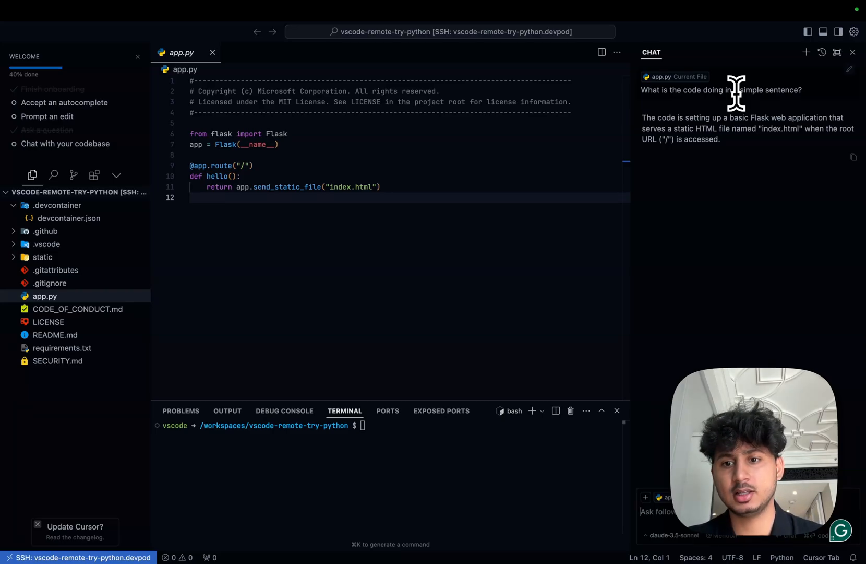
pyautogui.write('define the')
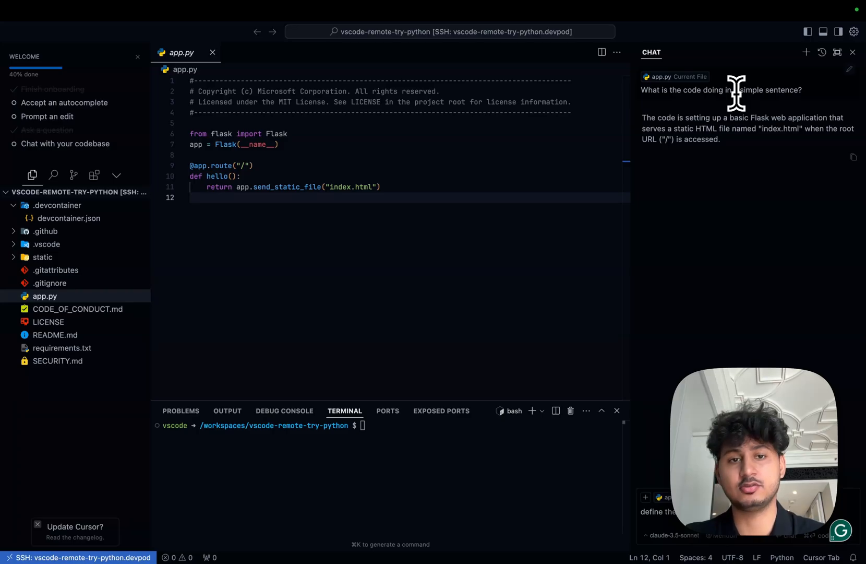
pyautogui.moveTo(540, 183)
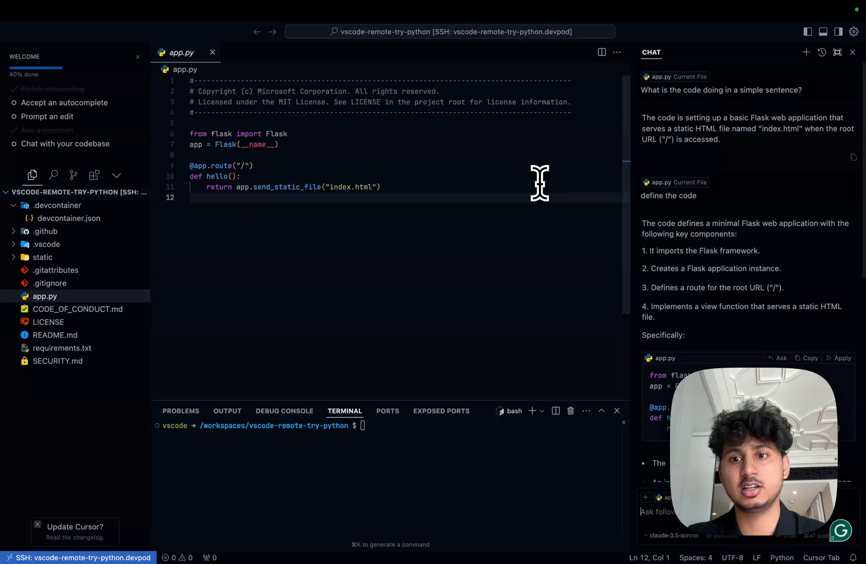
pyautogui.scroll(-3)
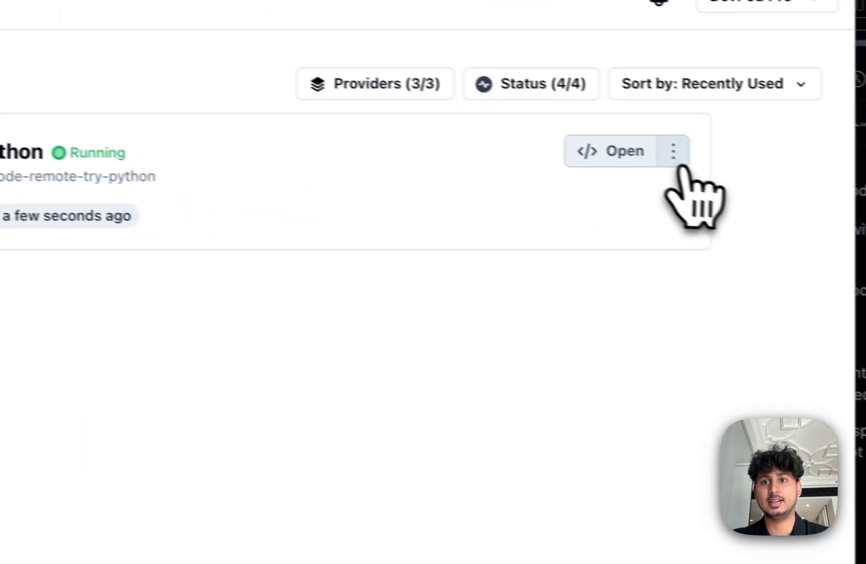
# Step: Delete the vscode-remote-try-python workspace with Force Delete ticked
pyautogui.click(673, 151)
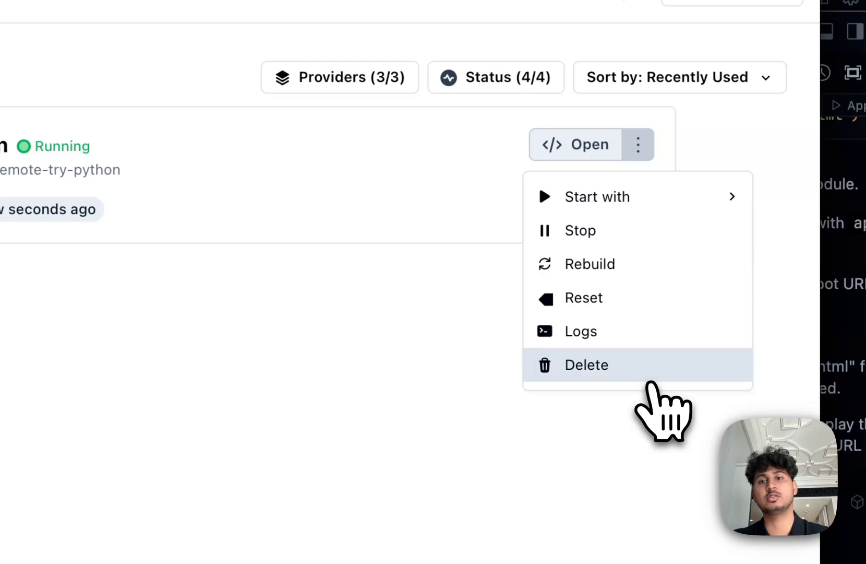
pyautogui.click(586, 364)
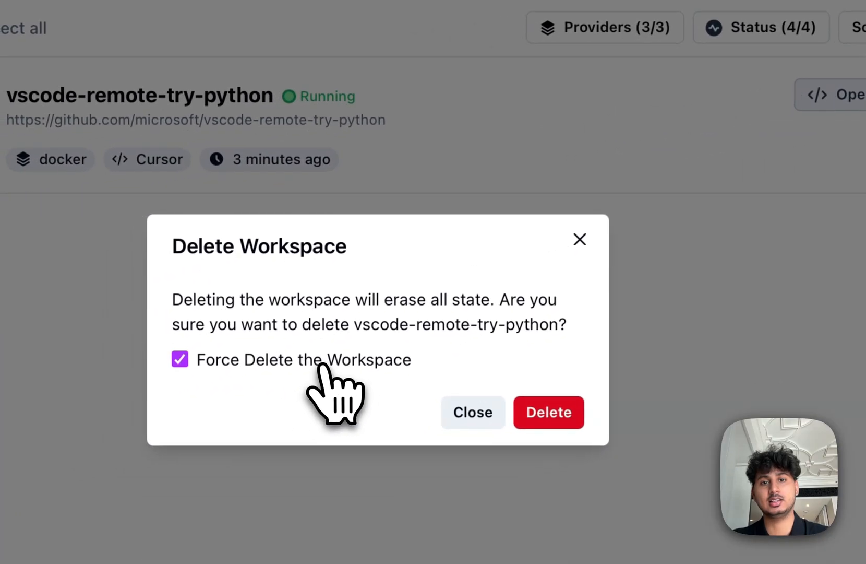
pyautogui.click(548, 412)
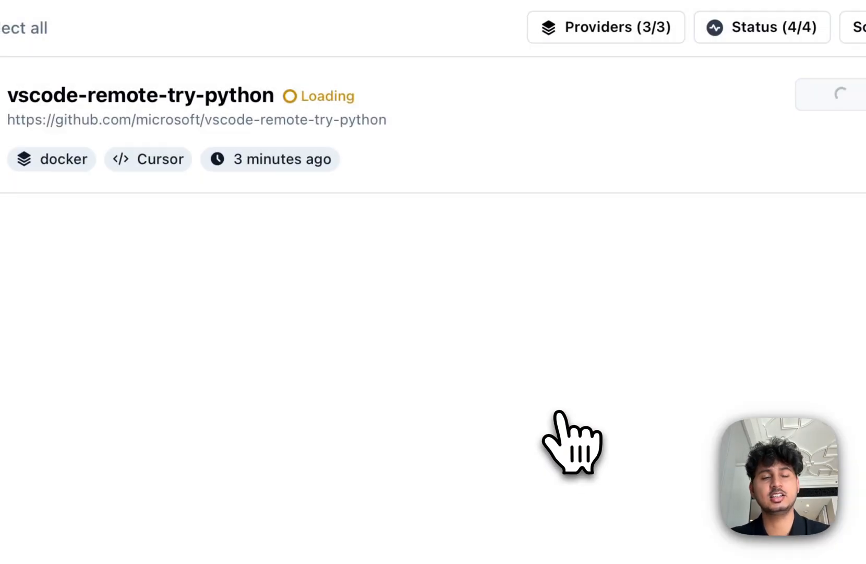